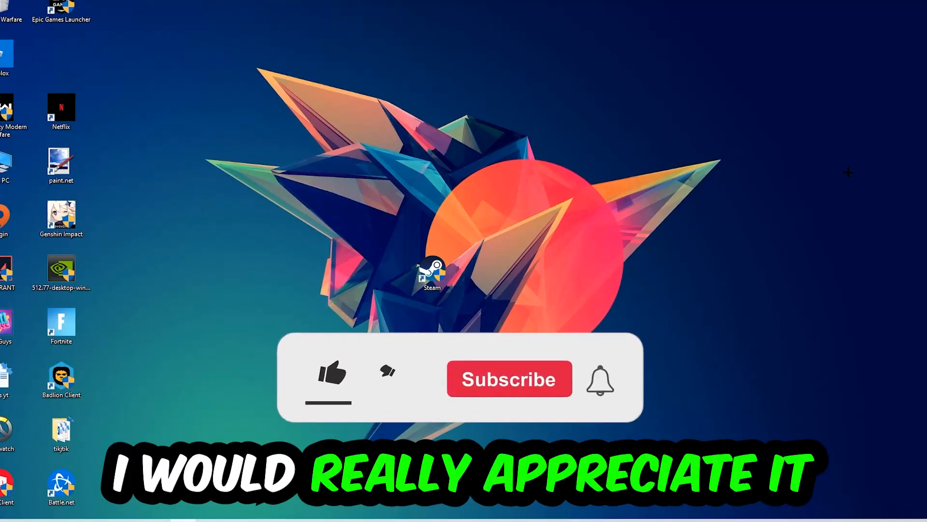
Launch Task Manager from the taskbar to view running processes.
{"action": "left_click", "coordinate": [332, 372]}
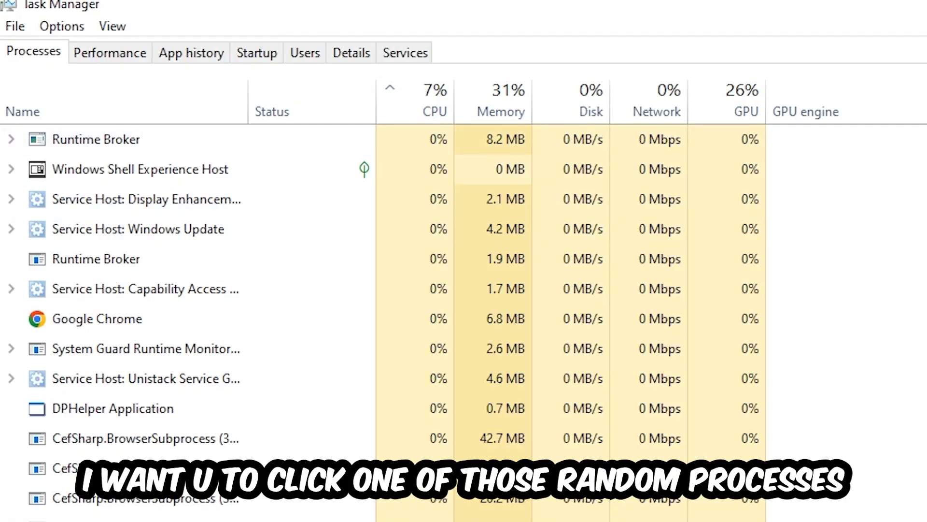
Select a process, scroll the list, and open Console Window Host's End task menu.
{"action": "left_click", "coordinate": [113, 408]}
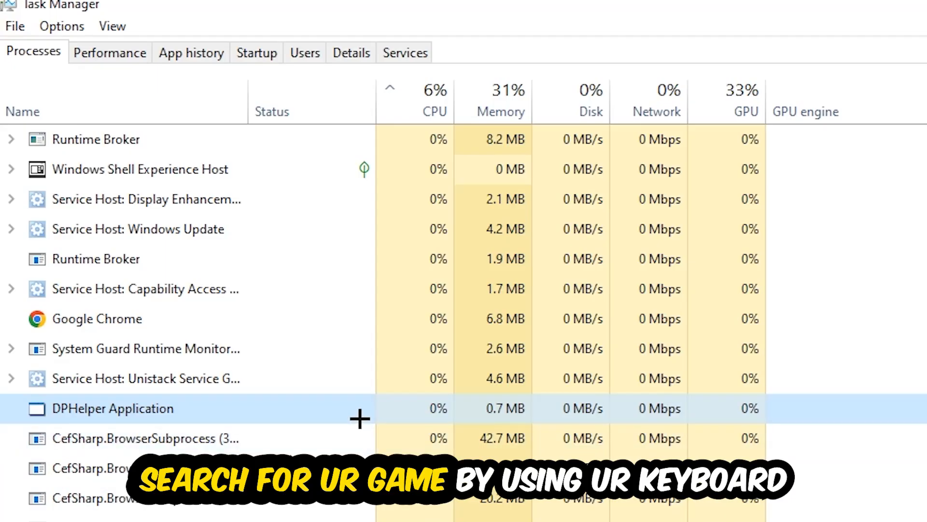
{"action": "scroll", "scroll_direction": "down", "scroll_amount": 3}
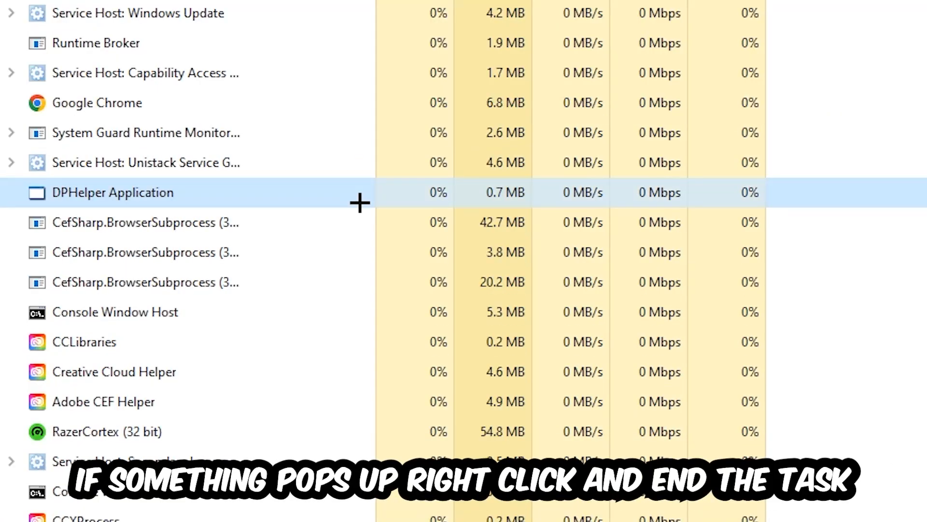
{"action": "right_click", "coordinate": [114, 311]}
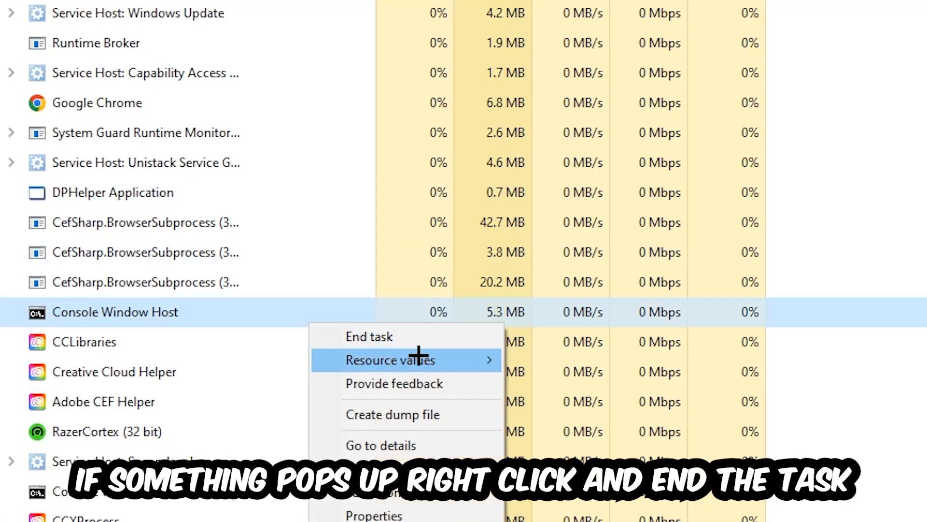
{"action": "mouse_move", "coordinate": [654, 209]}
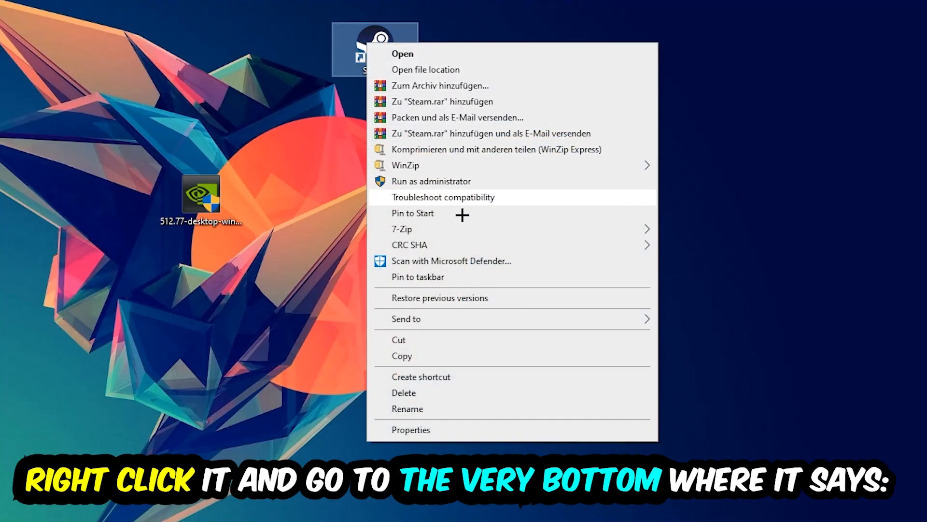
Open Properties for the Steam desktop shortcut.
{"action": "left_click", "coordinate": [411, 429]}
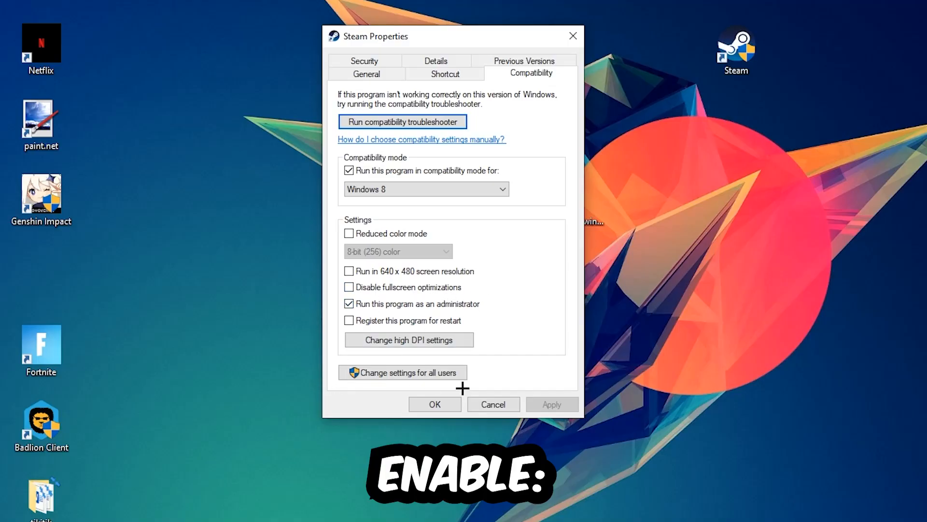
Confirm Windows 8 compatibility and administrator mode for Steam with OK.
{"action": "left_click", "coordinate": [434, 404]}
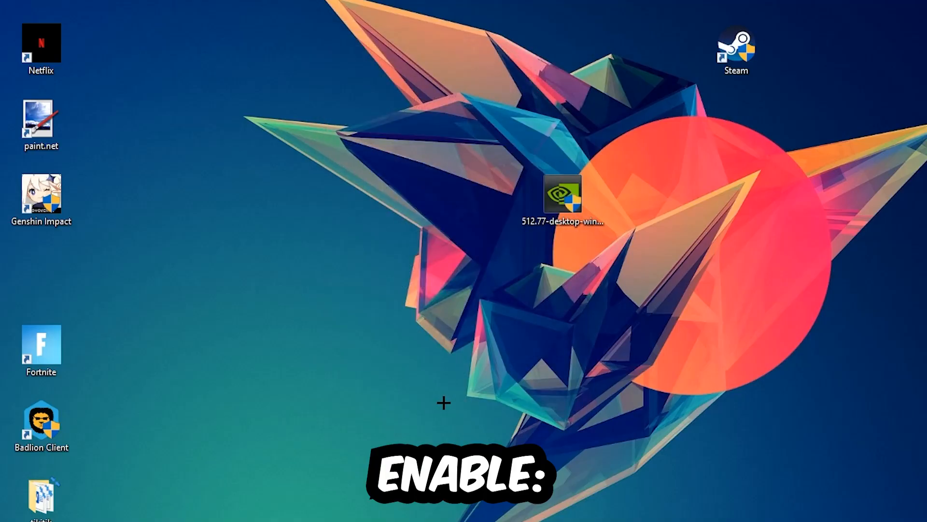